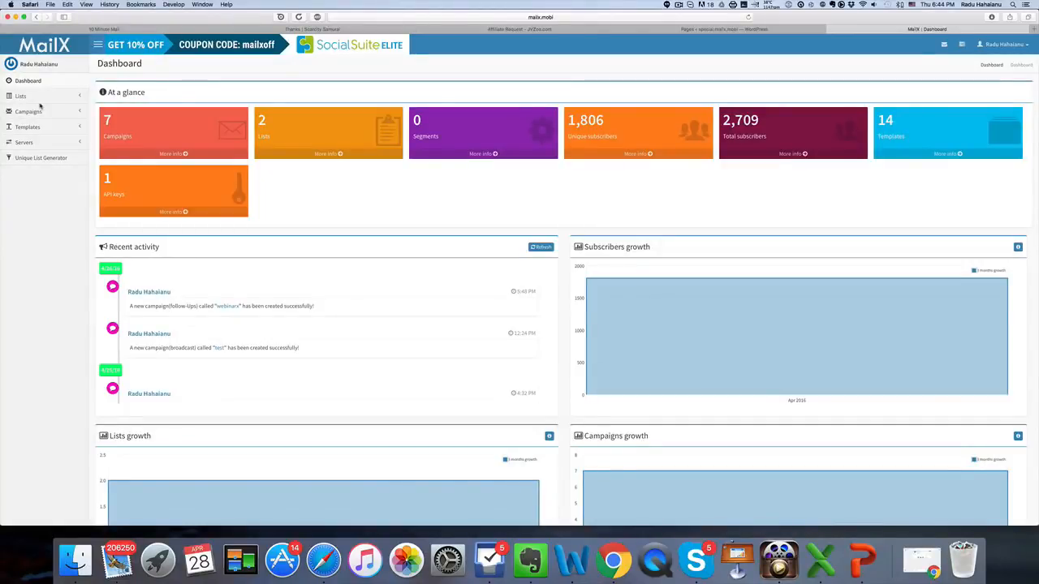
Expand the sidebar Lists menu and show the table of existing mail lists.
click(19, 95)
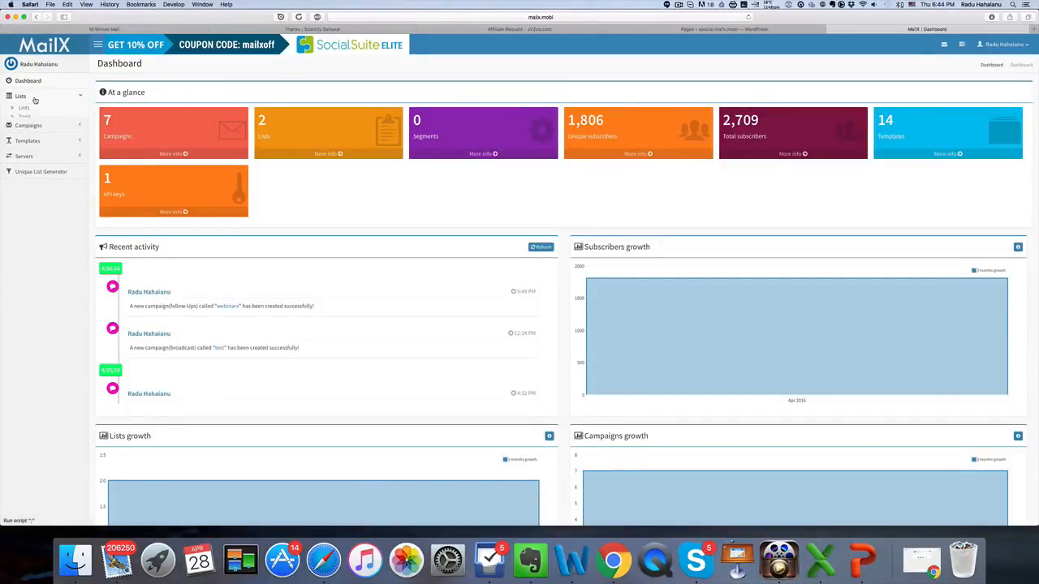
click(22, 107)
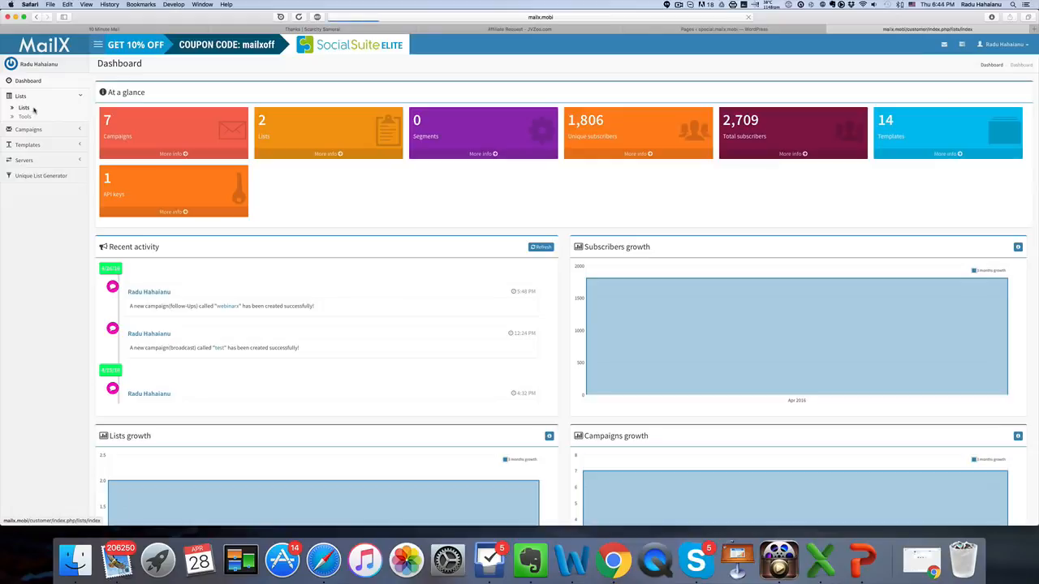
click(23, 107)
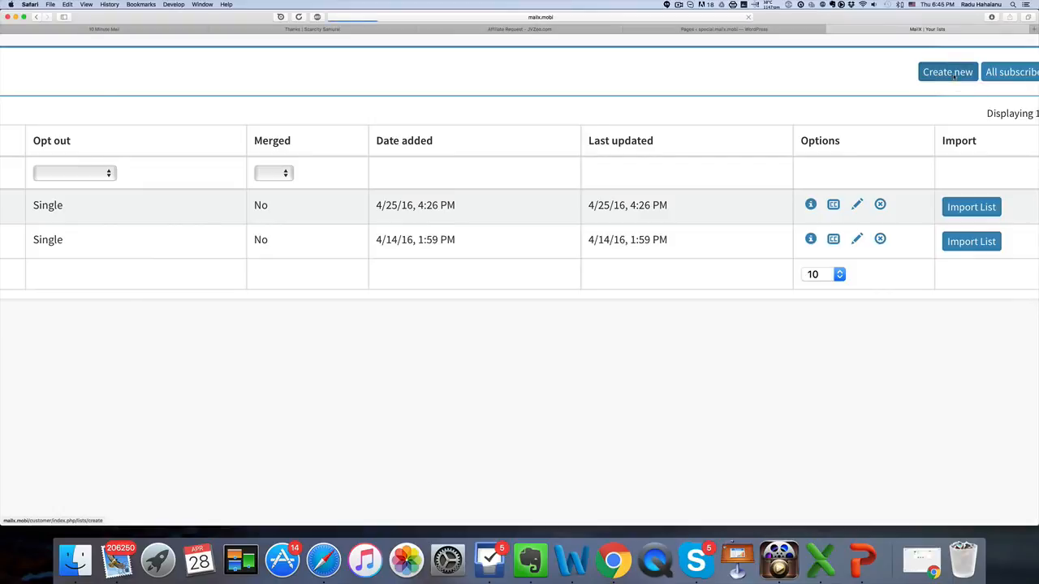
Create a new mail list and name it 'Free Bonus'.
click(948, 72)
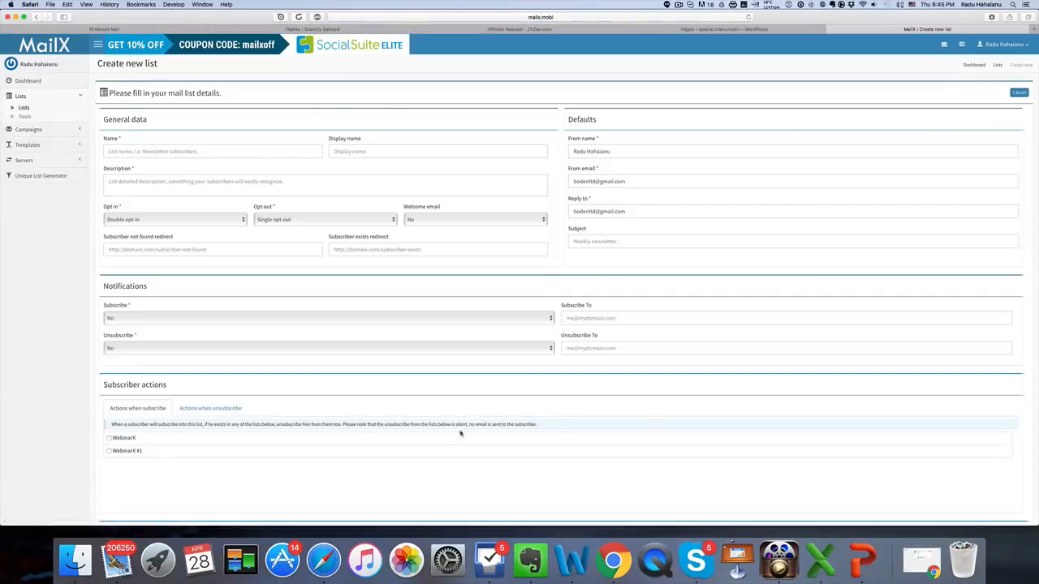
mouse_move(335, 214)
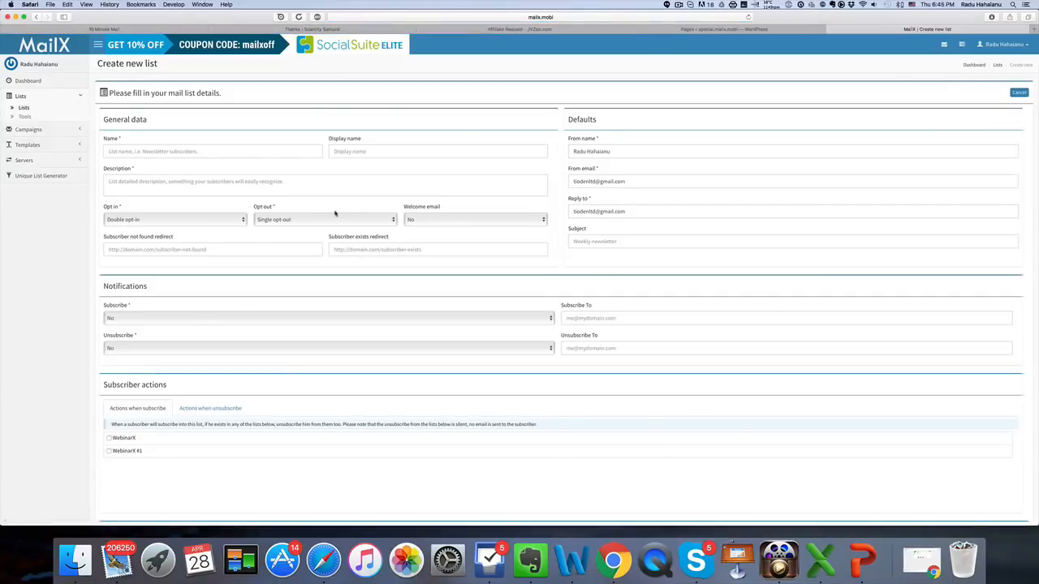
click(213, 151)
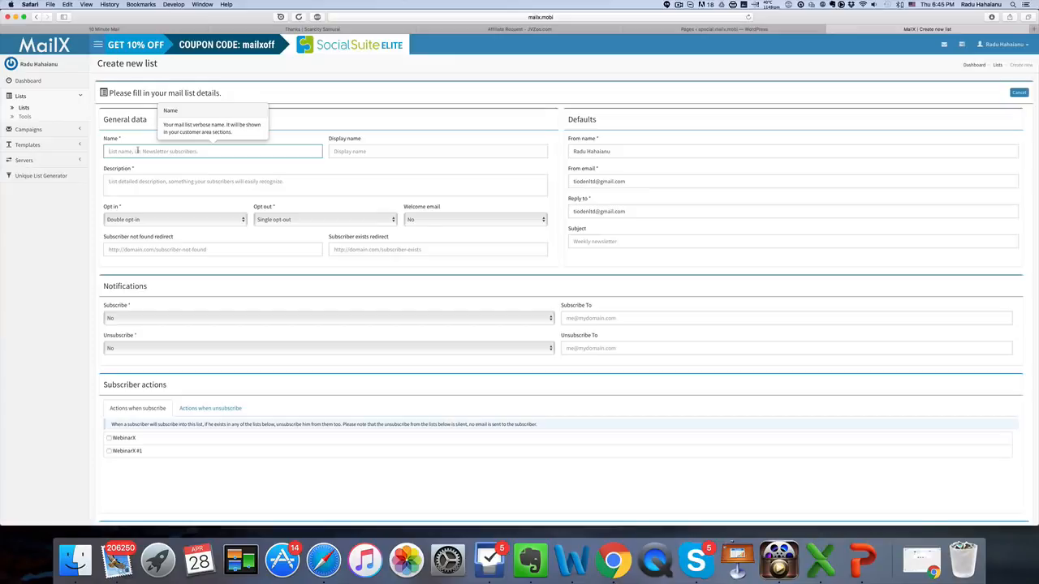
text(Free Bonus)
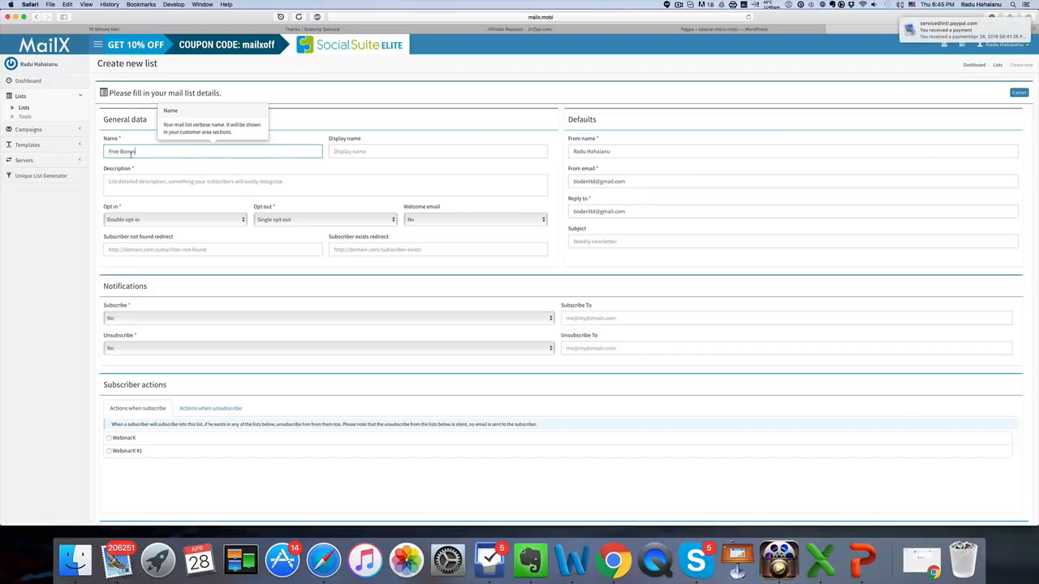
click(438, 151)
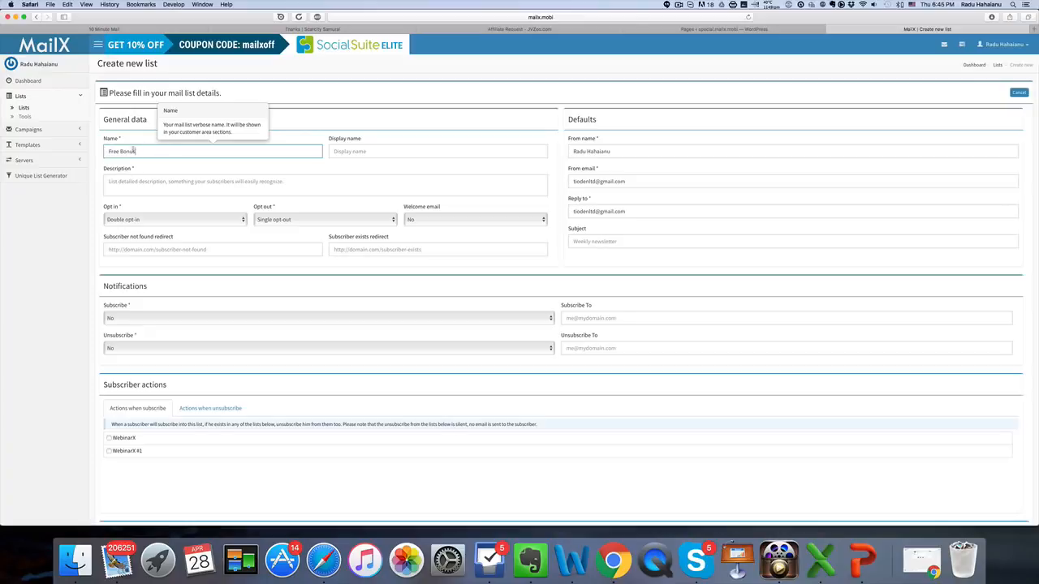
click(195, 182)
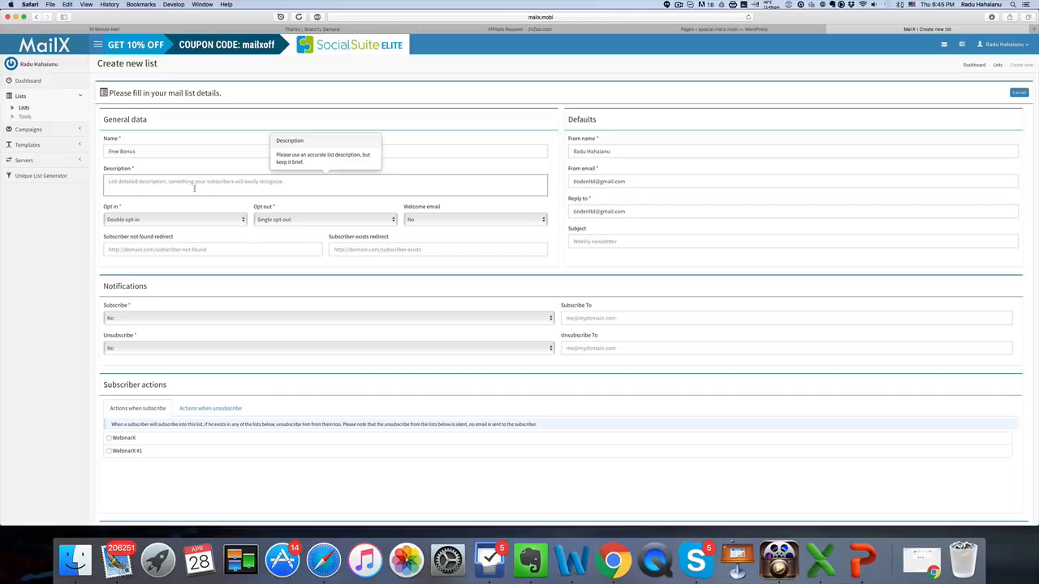
Describe the list as 'You're on this list because you downloaded my free bonus'.
text(You're on this list because you)
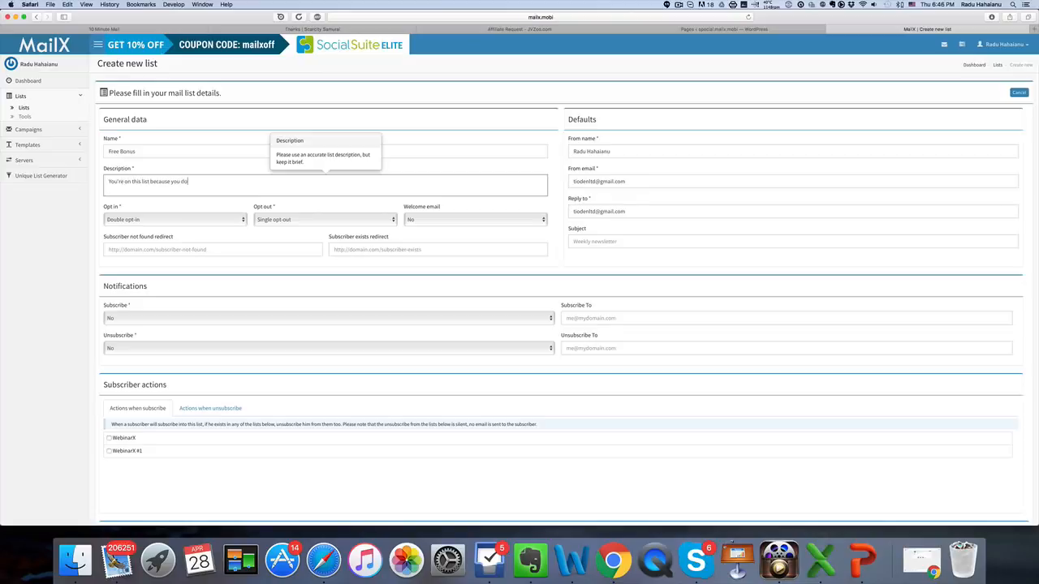
text(downloaded my f)
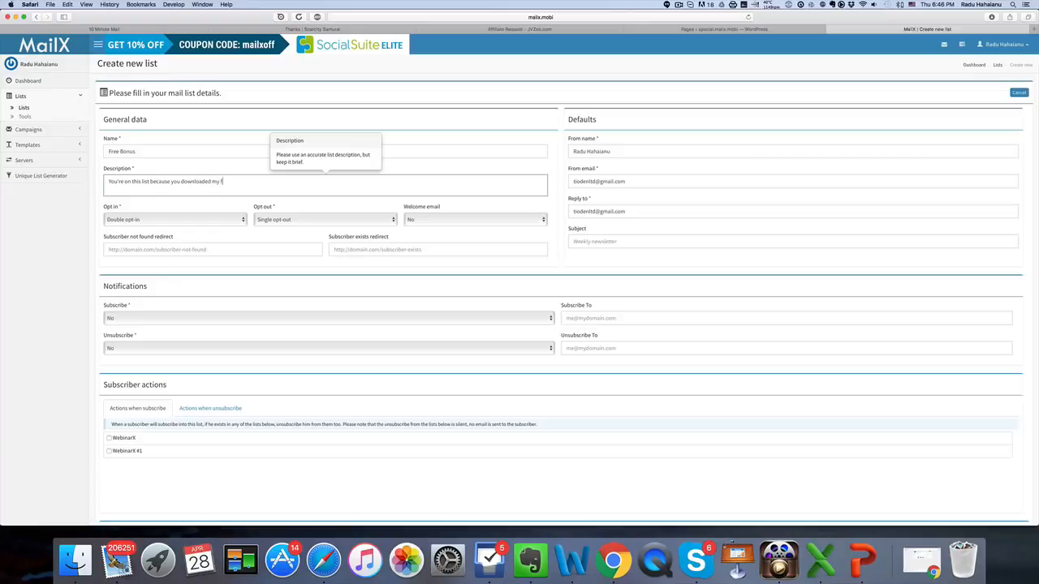
text(free bonus)
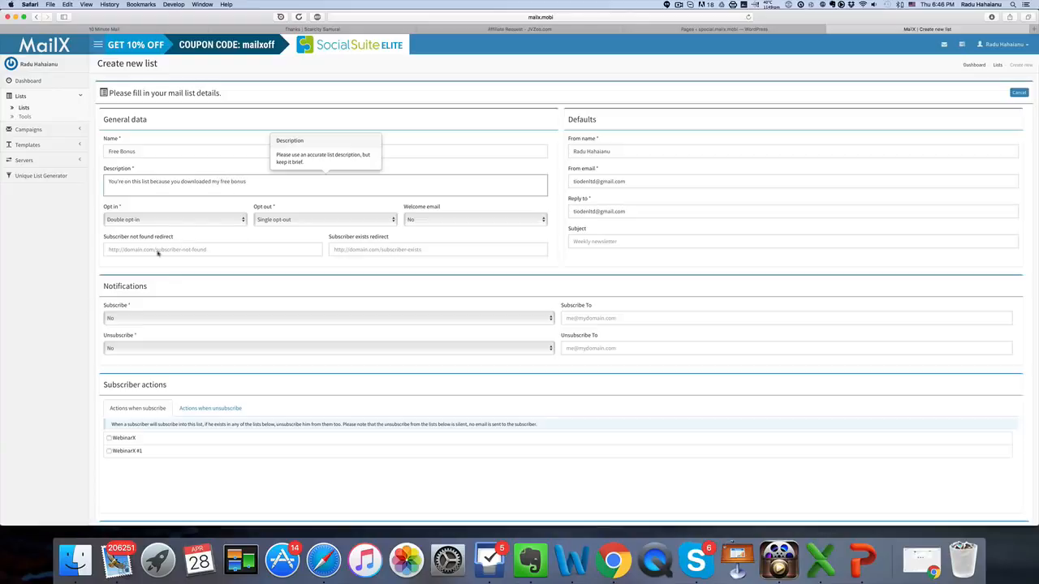
scroll(down, 3)
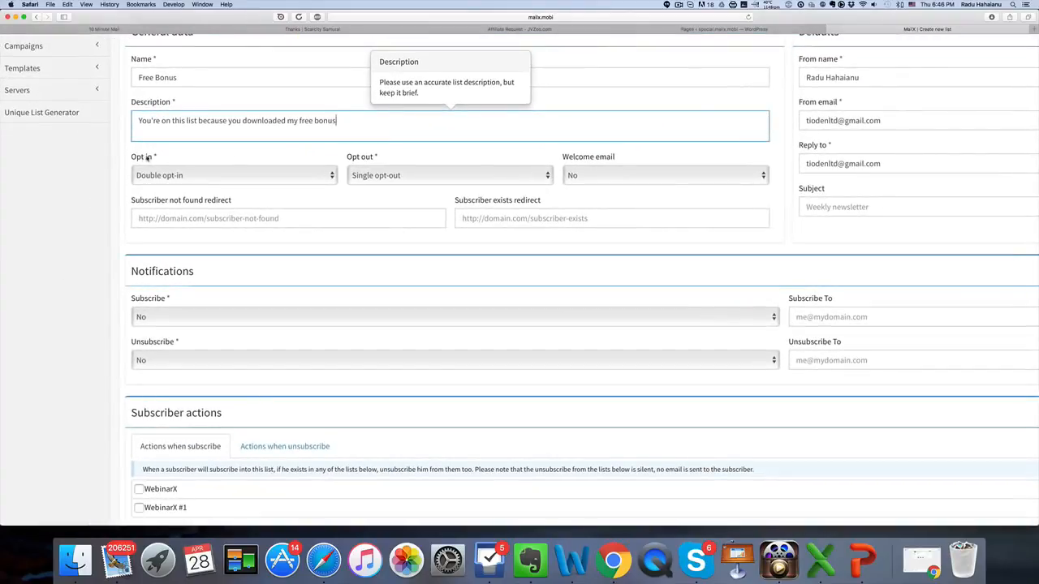
mouse_move(395, 156)
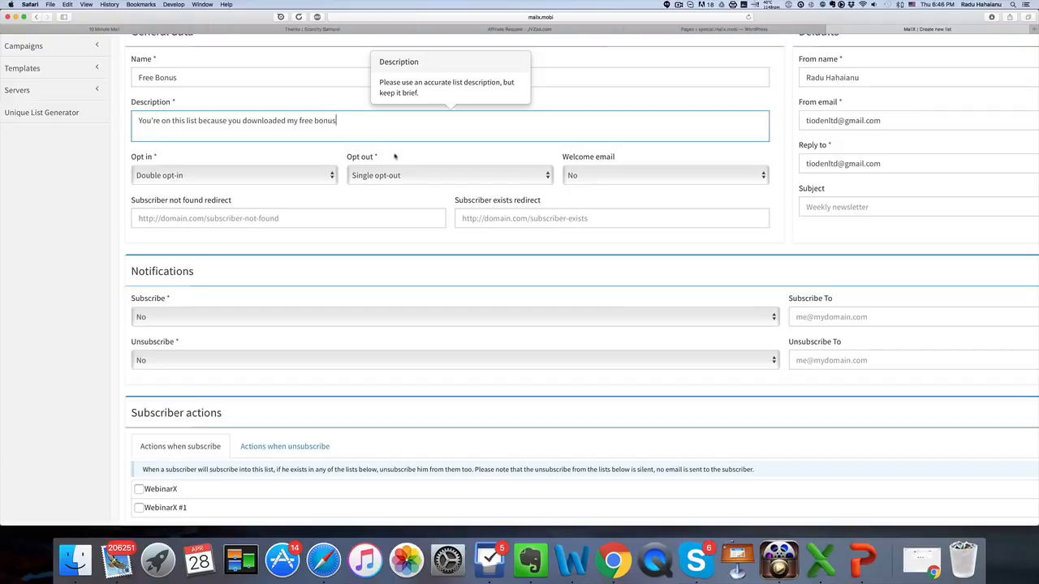
Set the list's opt-in type to Single opt-in.
click(662, 175)
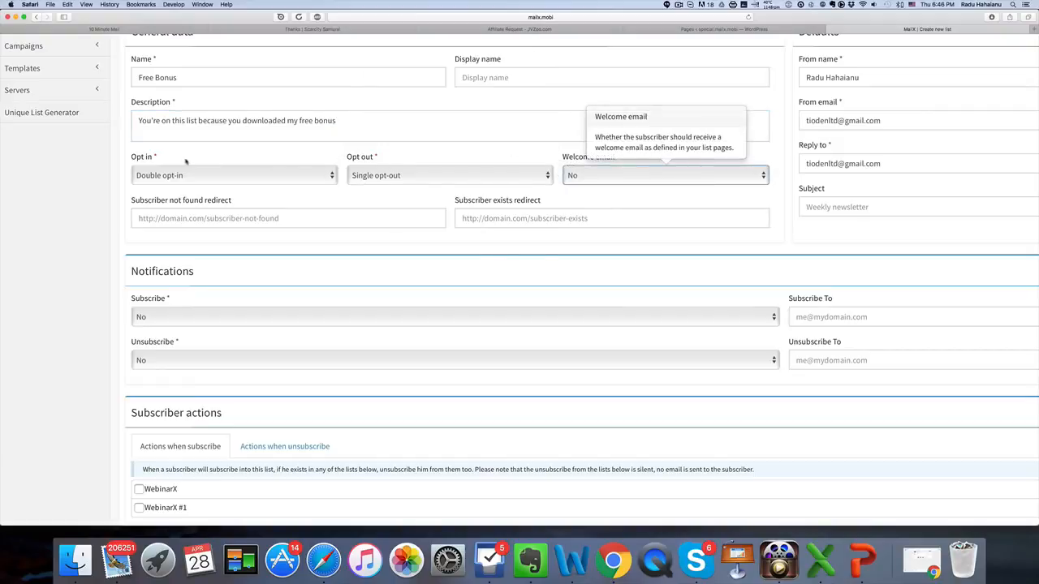
click(234, 175)
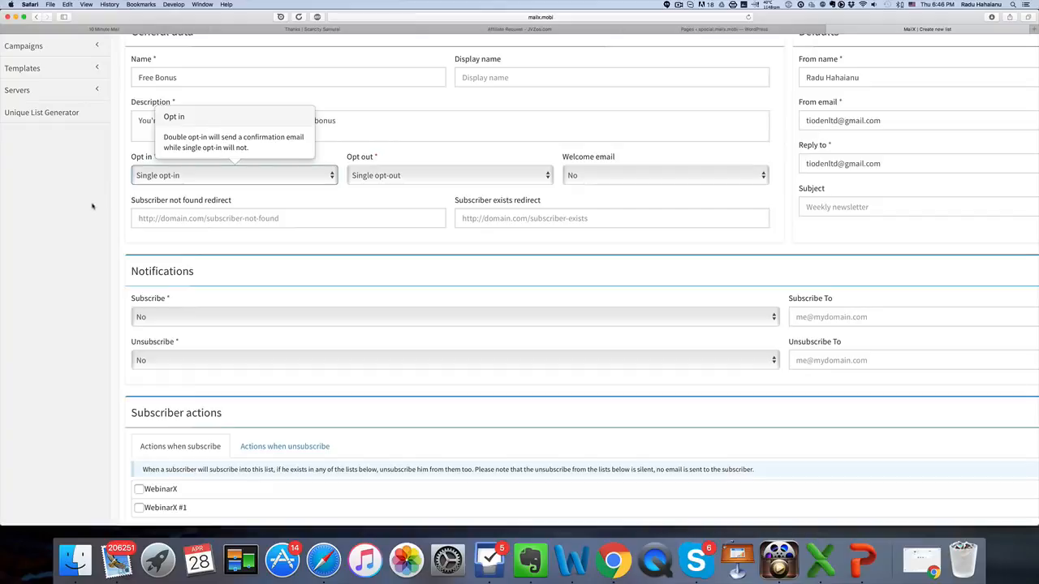
mouse_move(138, 202)
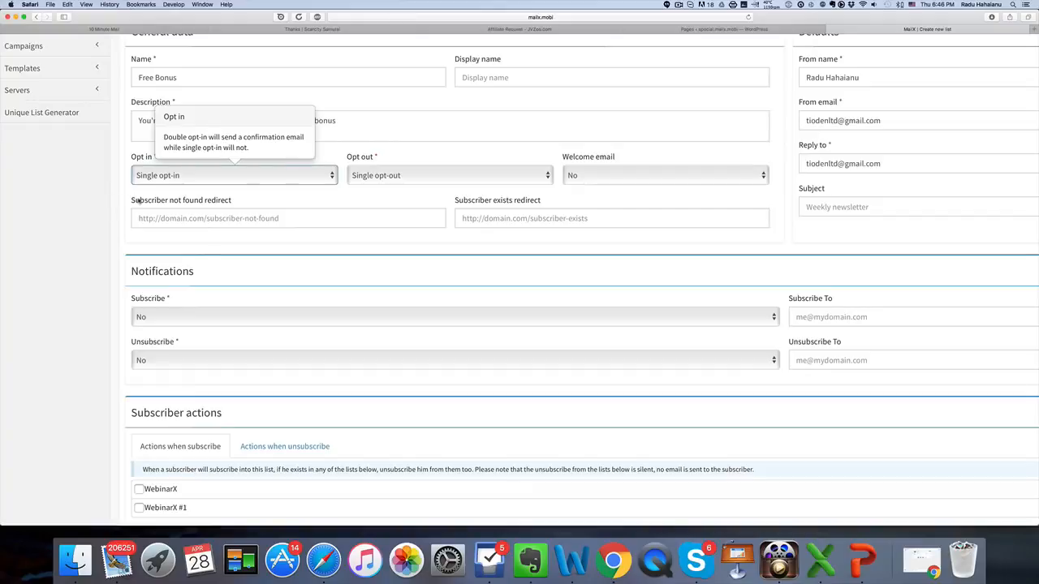
mouse_move(86, 187)
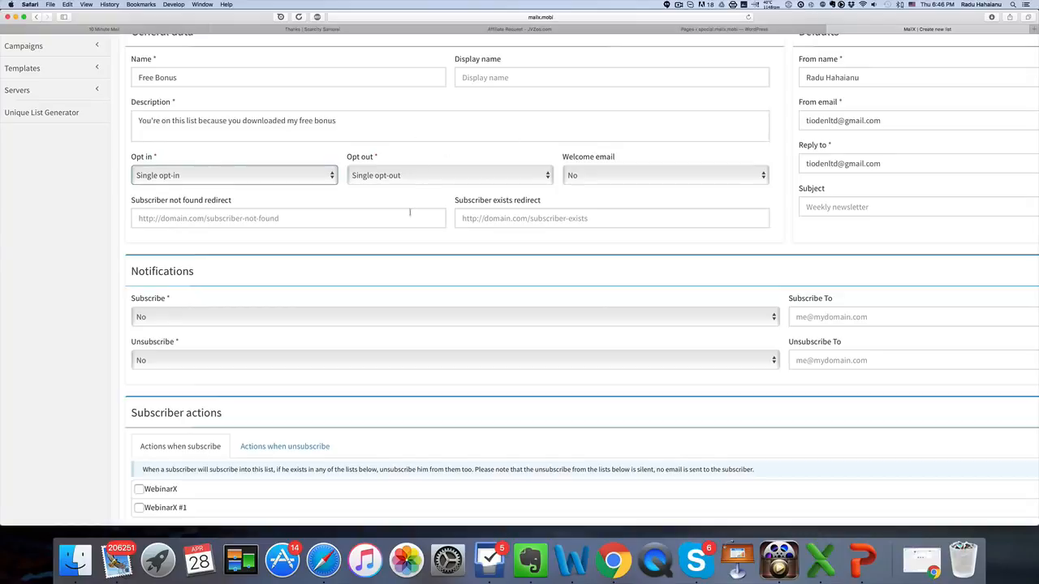
mouse_move(244, 359)
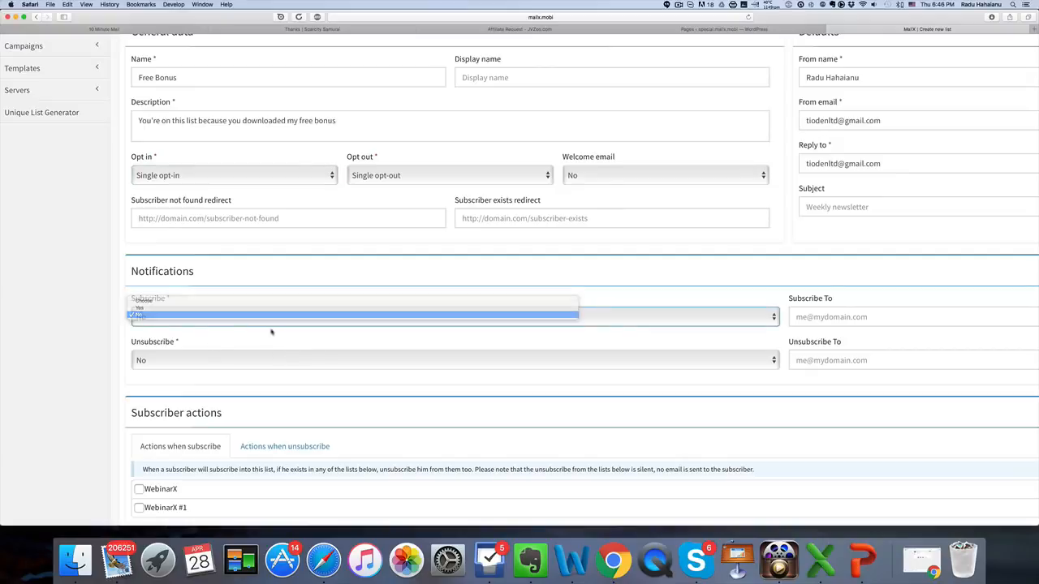
click(136, 315)
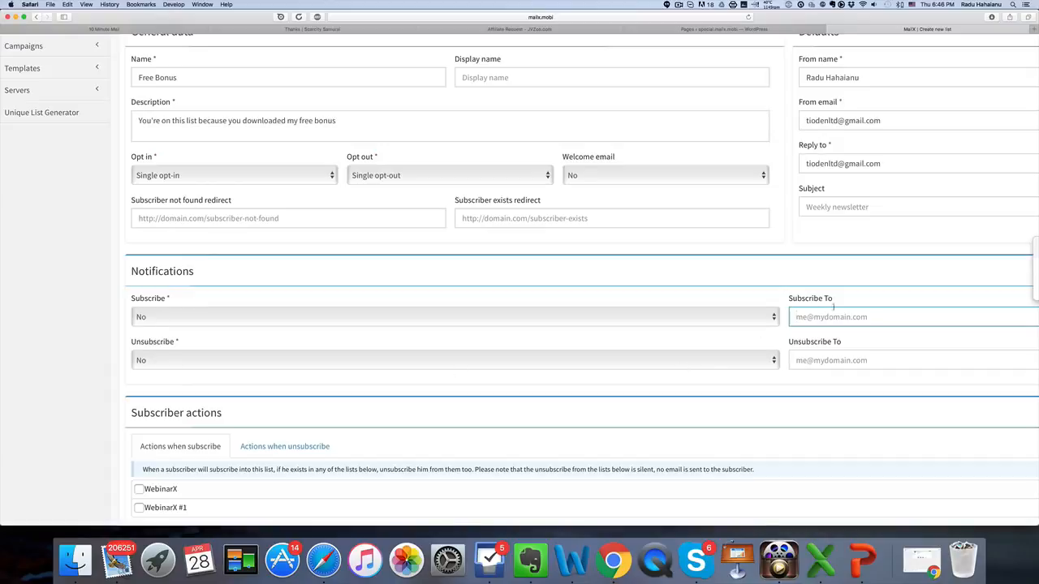
scroll(down, 3)
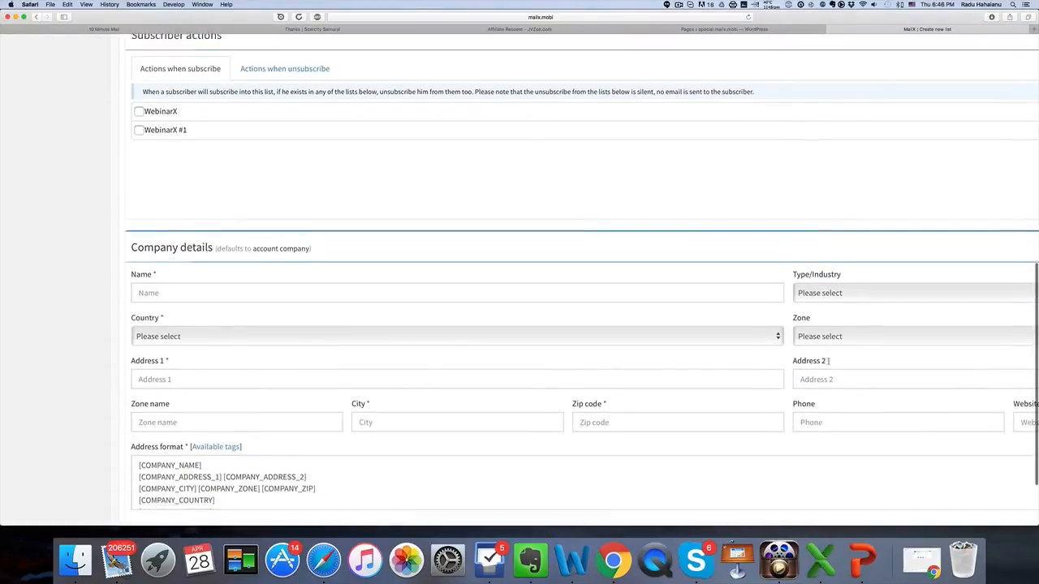
scroll(up, 3)
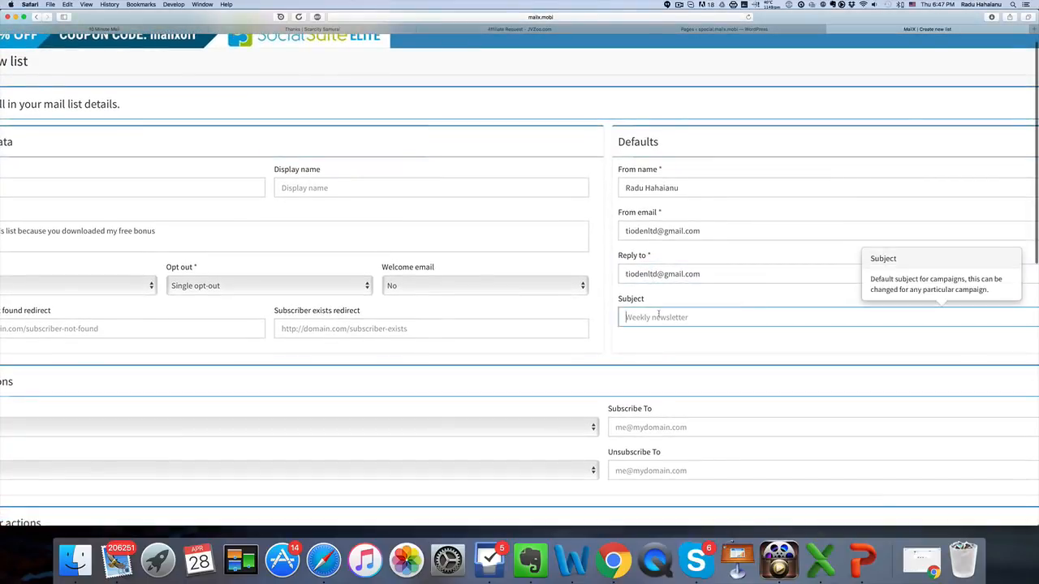
scroll(down, 3)
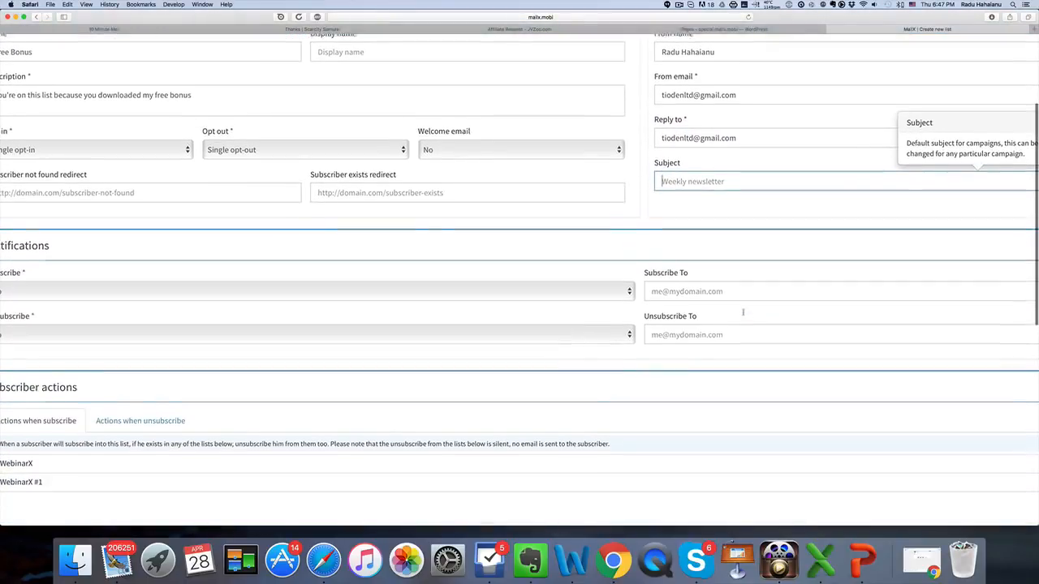
scroll(down, 3)
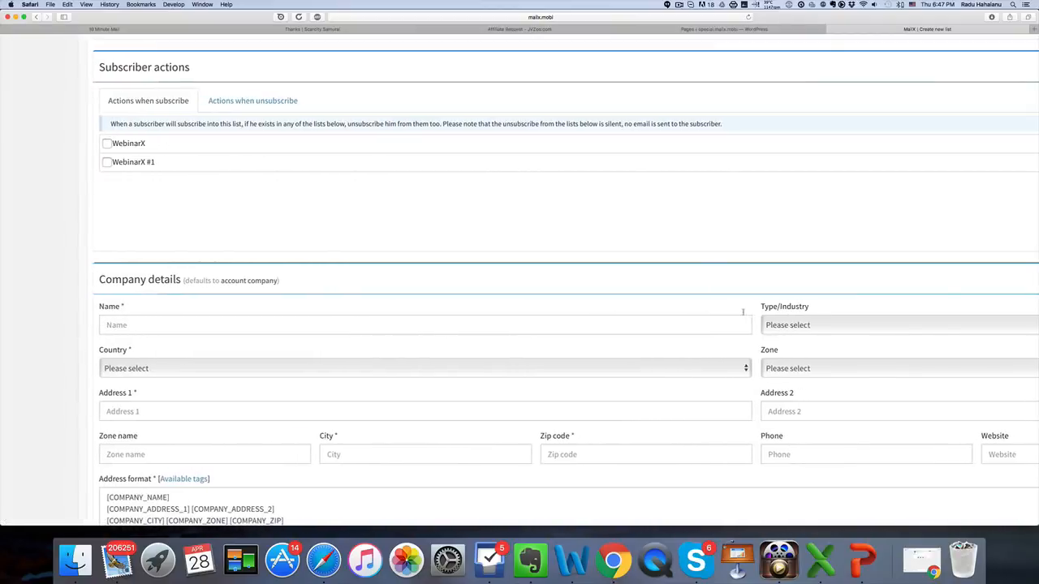
scroll(down, 3)
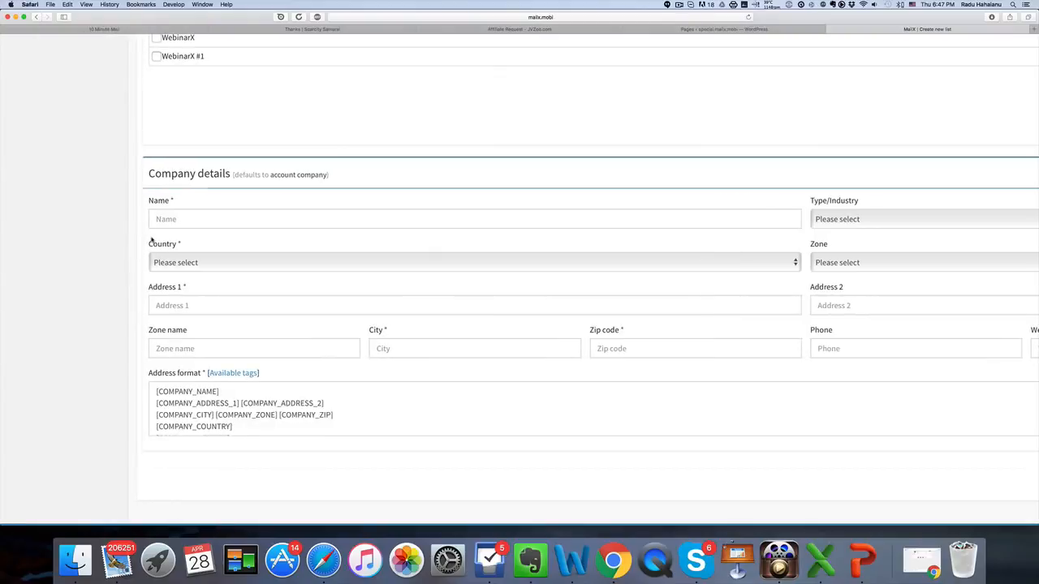
mouse_move(583, 331)
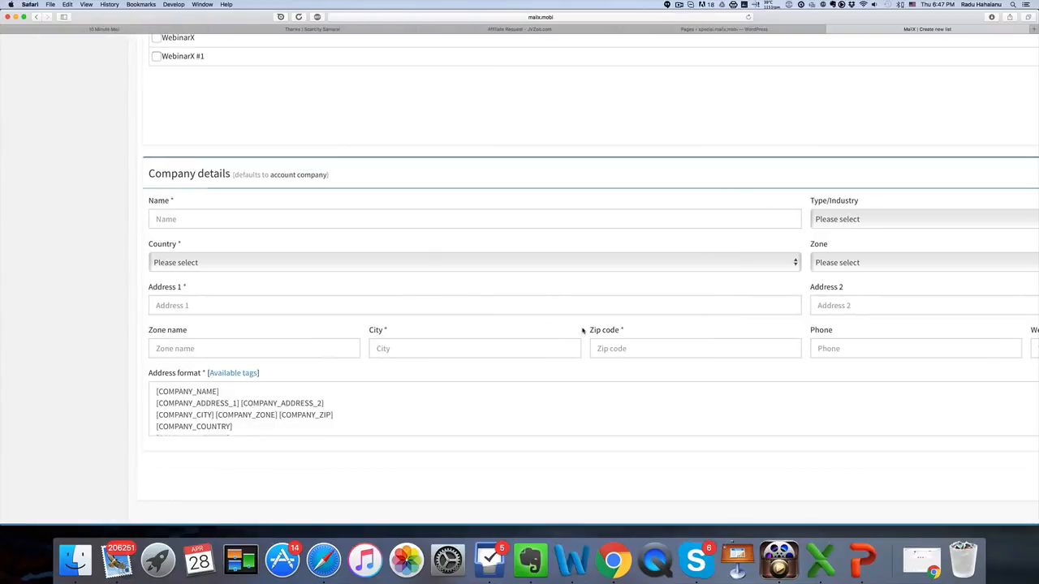